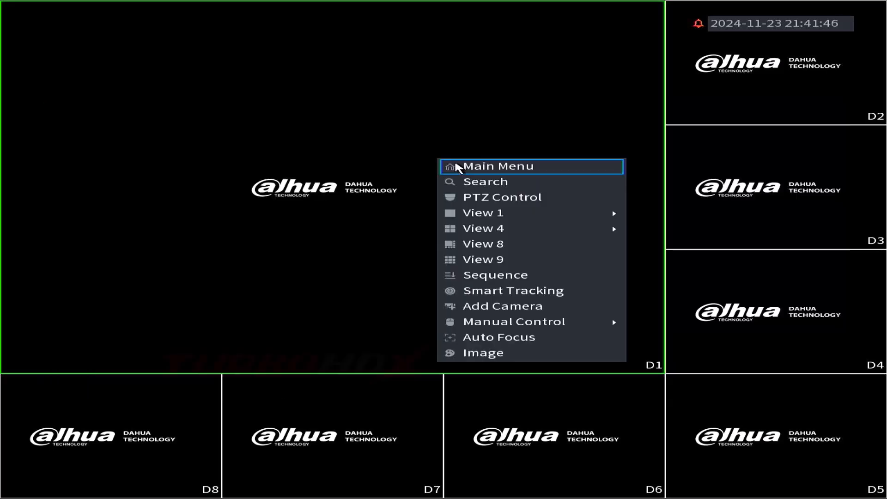
Step: Go from live view through Main Menu to the CAMERA settings page
click(497, 166)
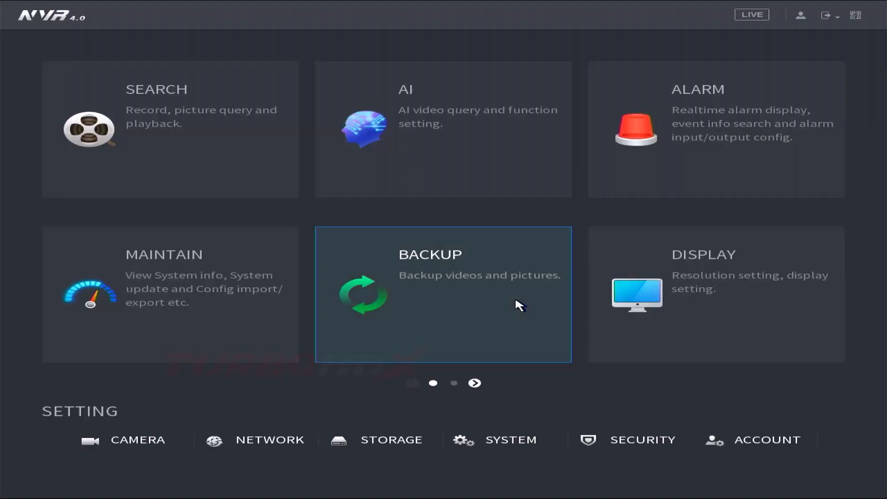
mouse_move(497, 308)
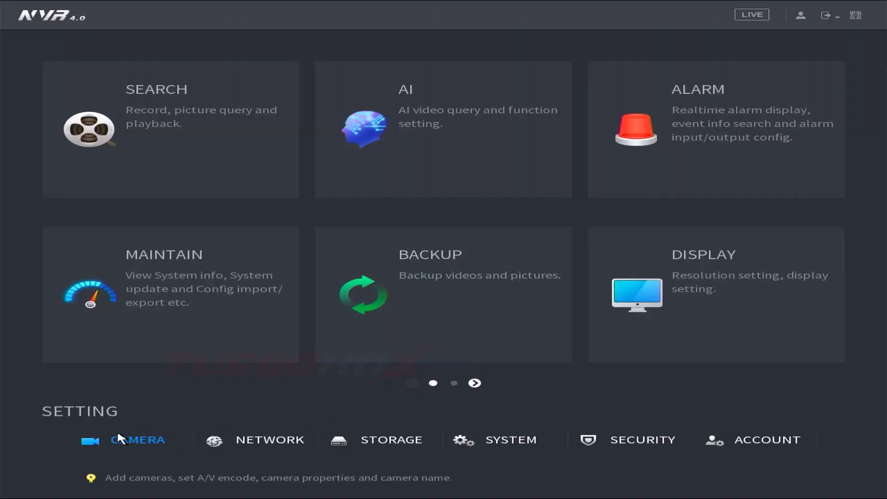
click(137, 440)
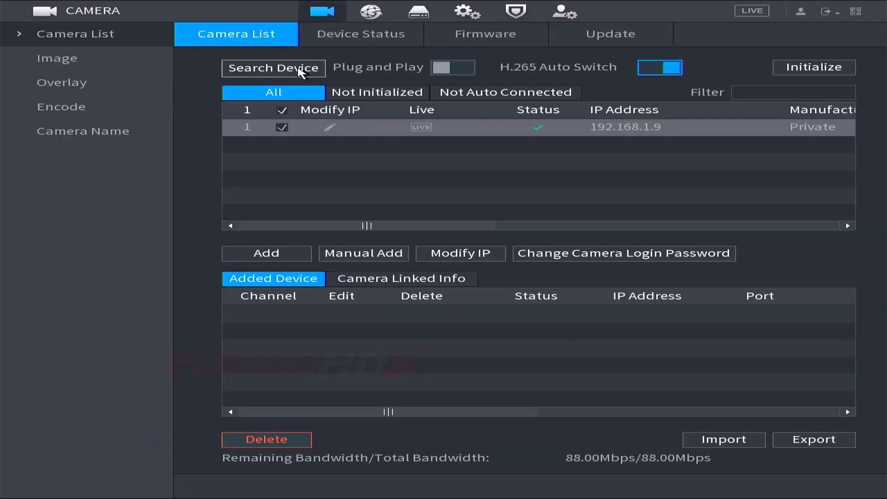
Step: Search the network, add the 192.168.1.9 camera as D1 and bring up its Modify dialog
click(273, 68)
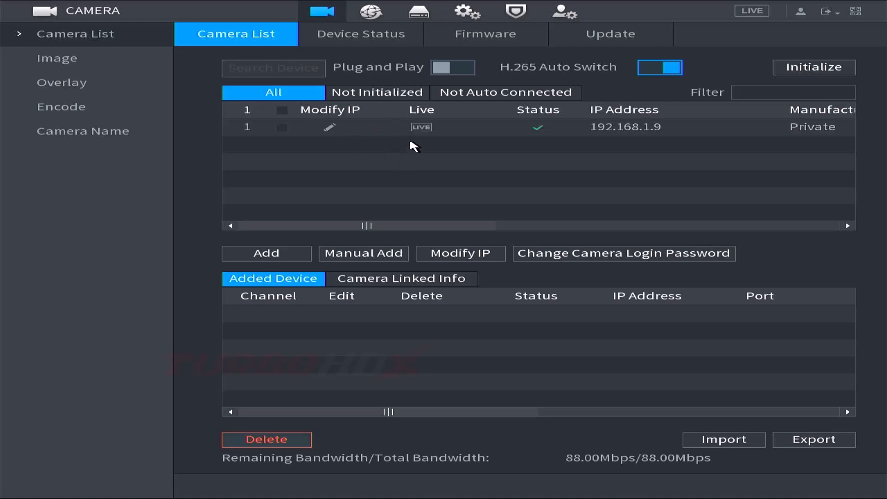
click(283, 127)
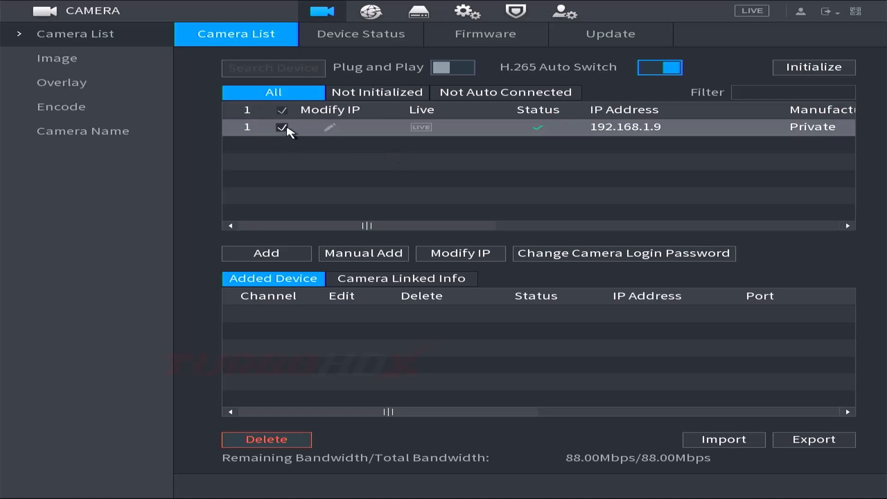
click(266, 253)
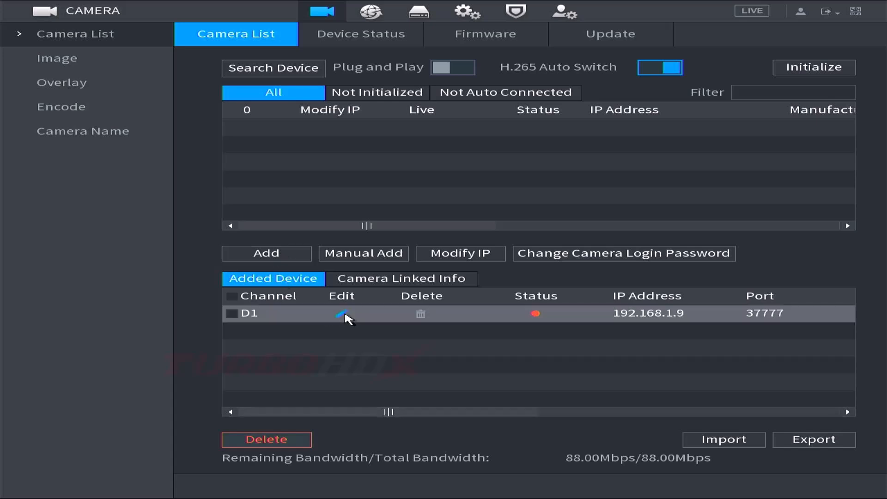
click(341, 313)
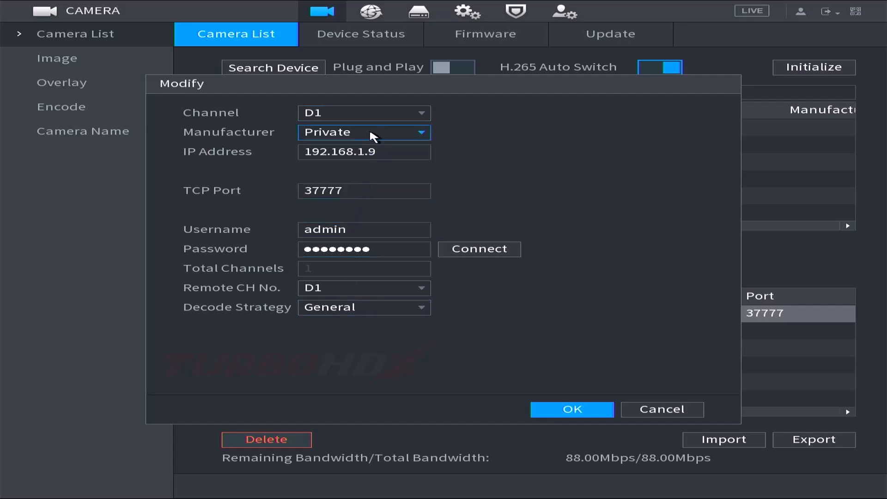
Step: Clear and re-enter the camera password in Modify and save, so D1 and D2 come online
click(364, 132)
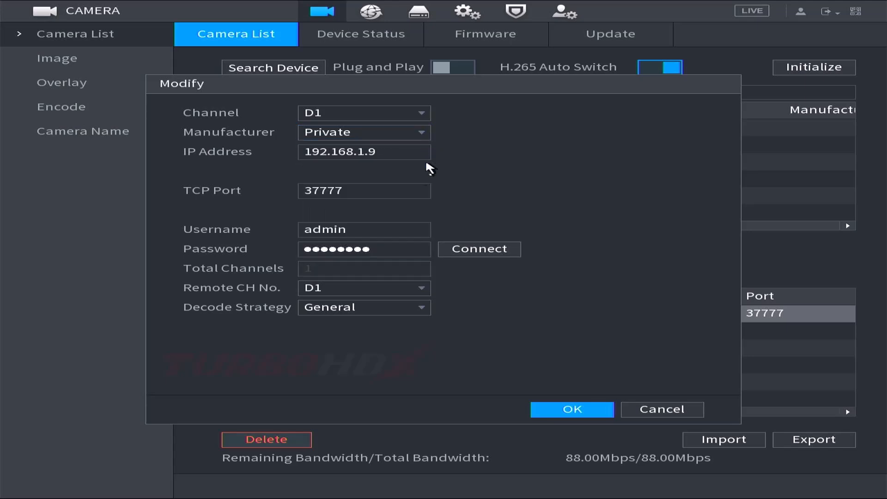
click(364, 249)
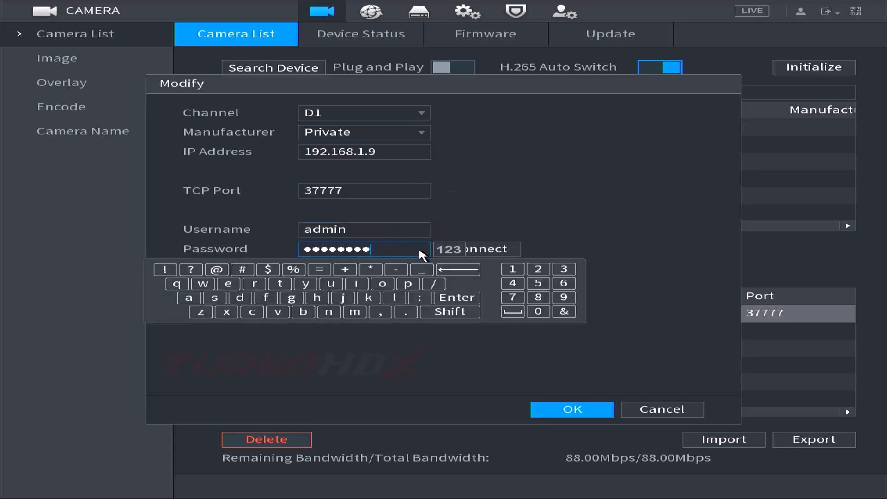
click(457, 270)
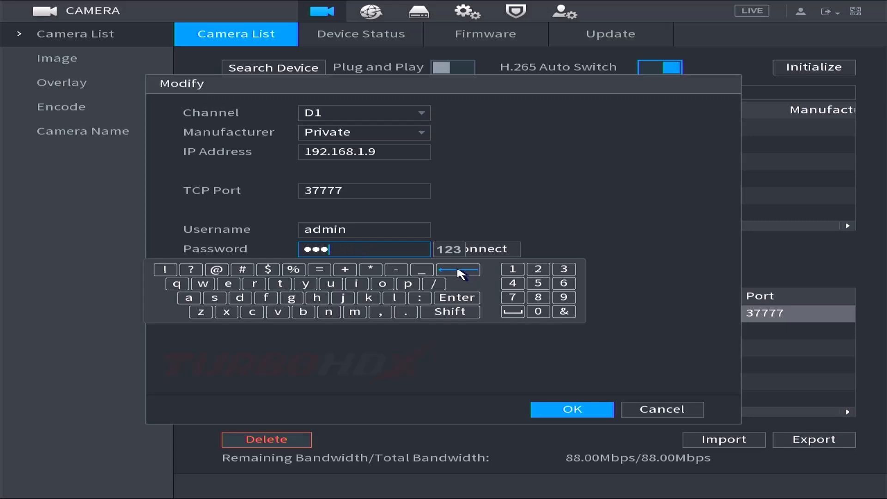
click(457, 270)
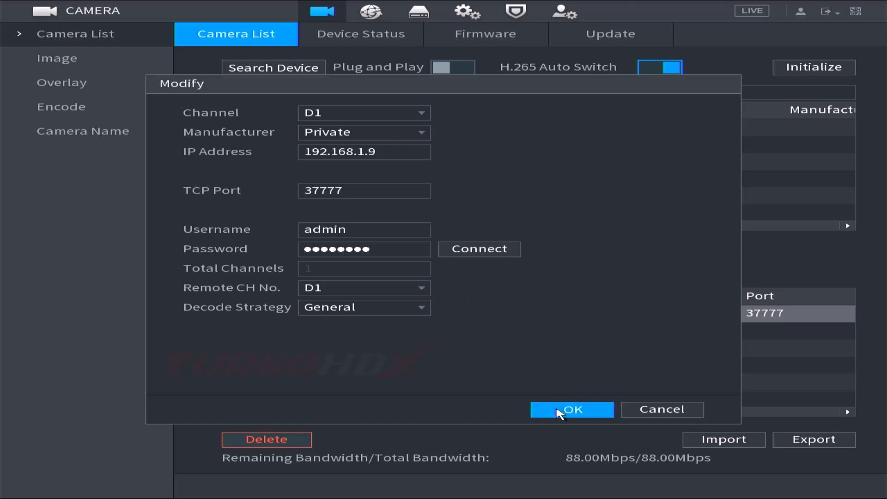
click(570, 409)
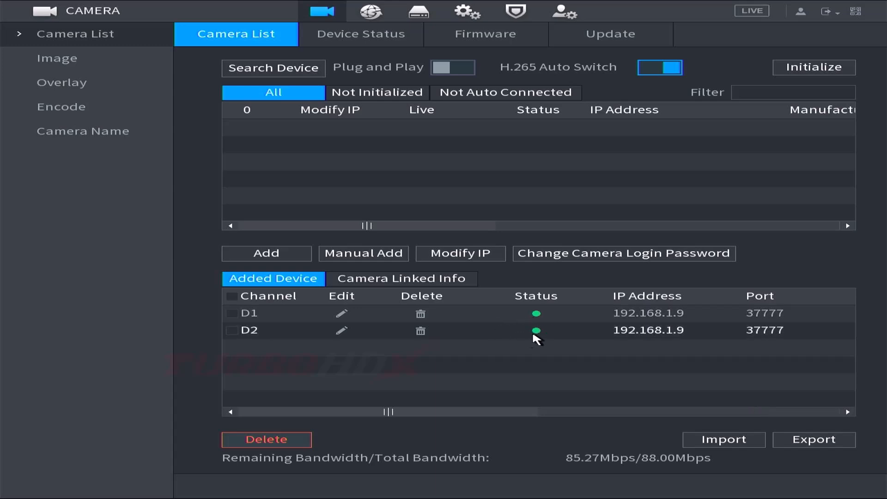
Step: Return to live view and switch to the View 4 layout showing channels 1-4
click(342, 331)
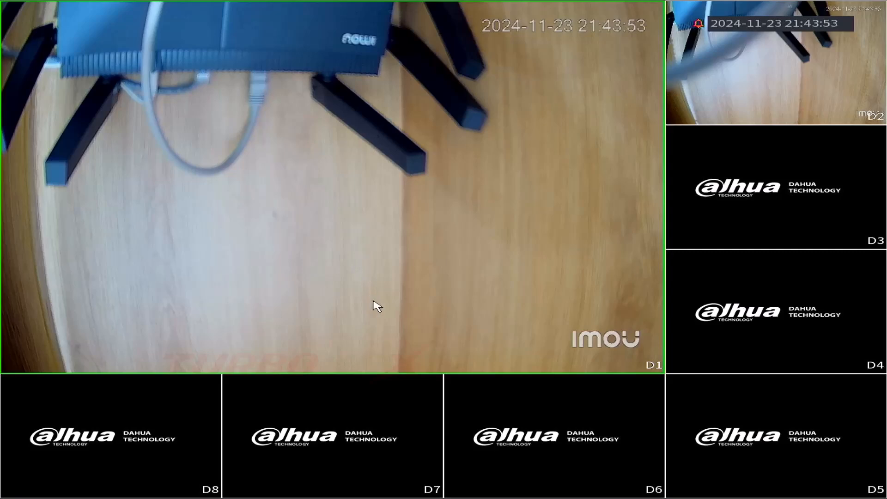
right_click(376, 305)
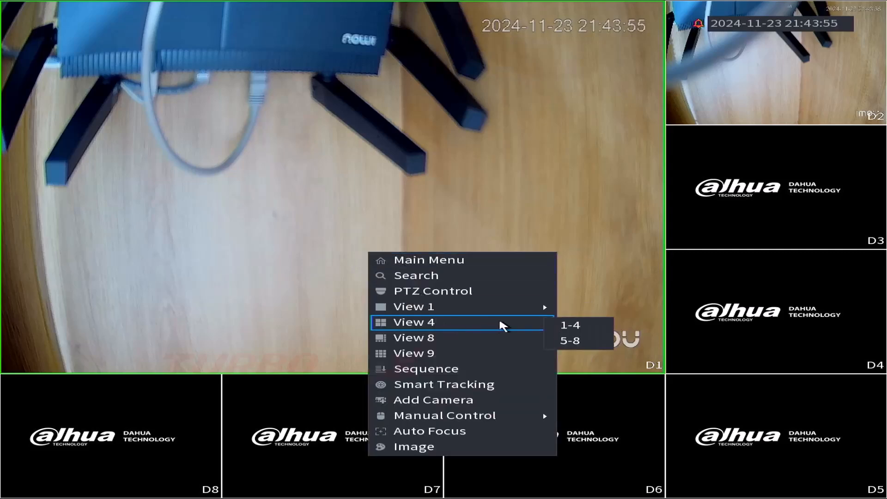
click(569, 325)
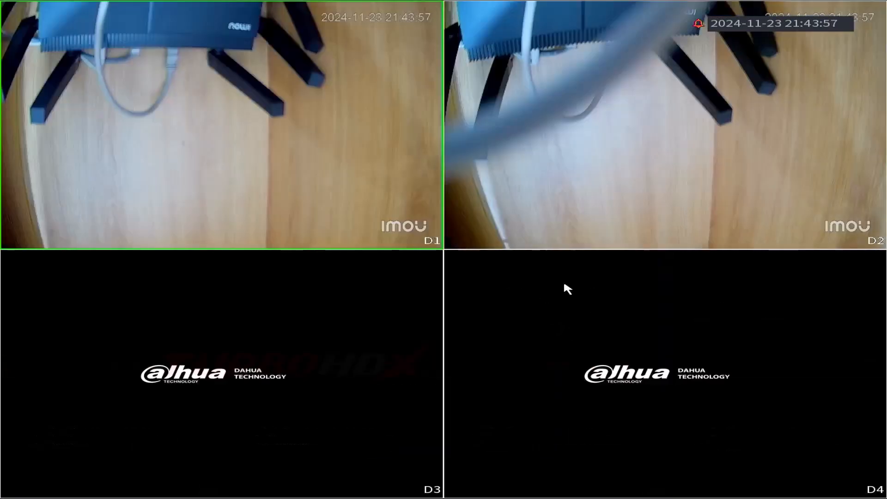
right_click(567, 288)
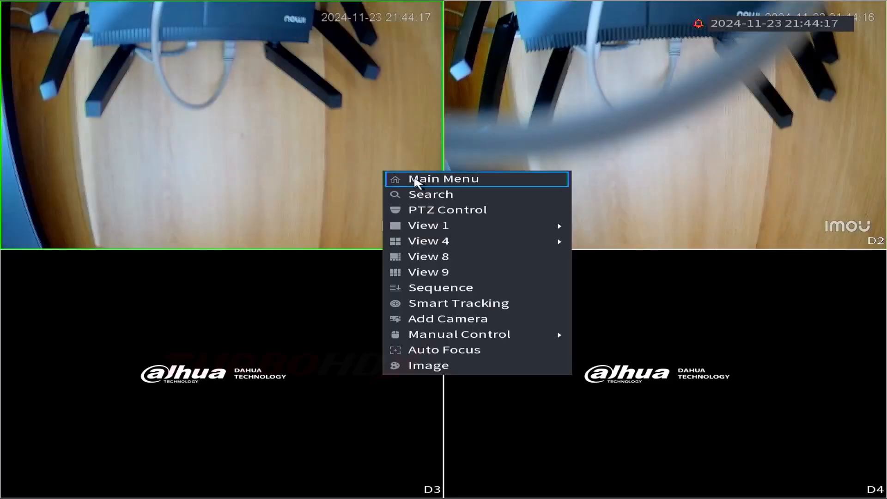
Step: Return to Main Menu > CAMERA and search the network for cameras again
click(444, 179)
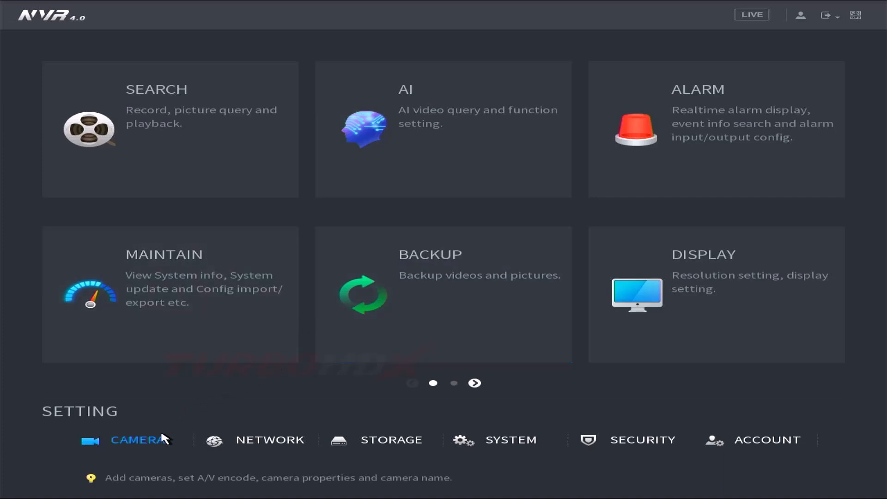
click(137, 439)
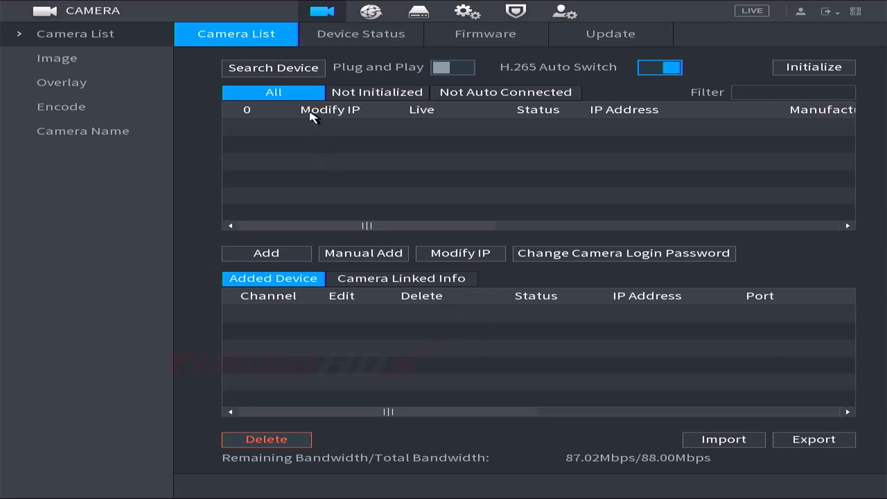
click(273, 68)
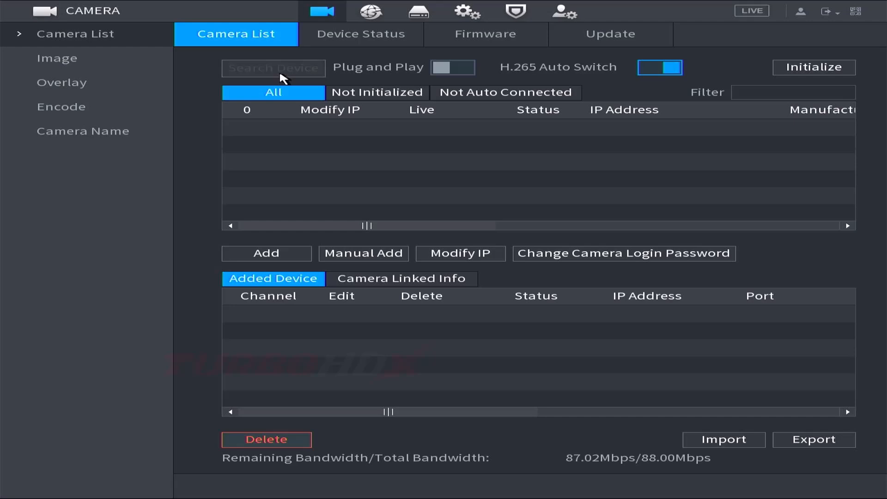
Step: Add the found 192.168.1.9 camera as D1 and bring up its Modify dialog
click(273, 68)
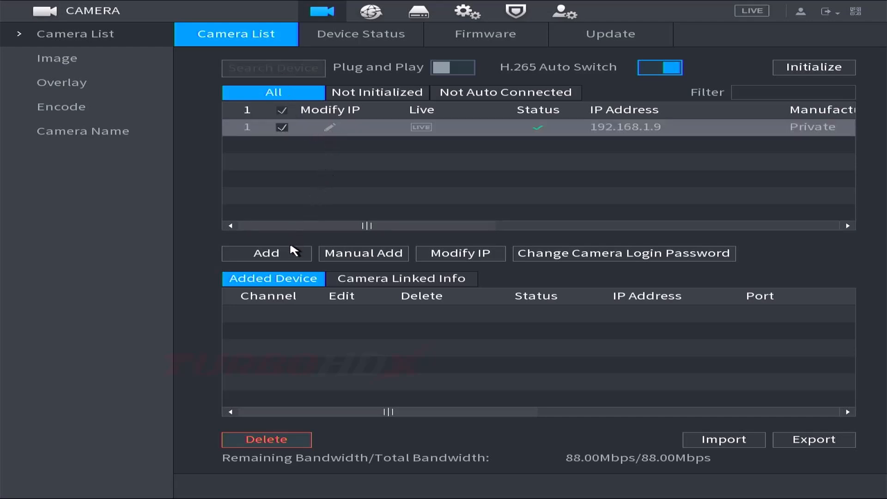
click(266, 252)
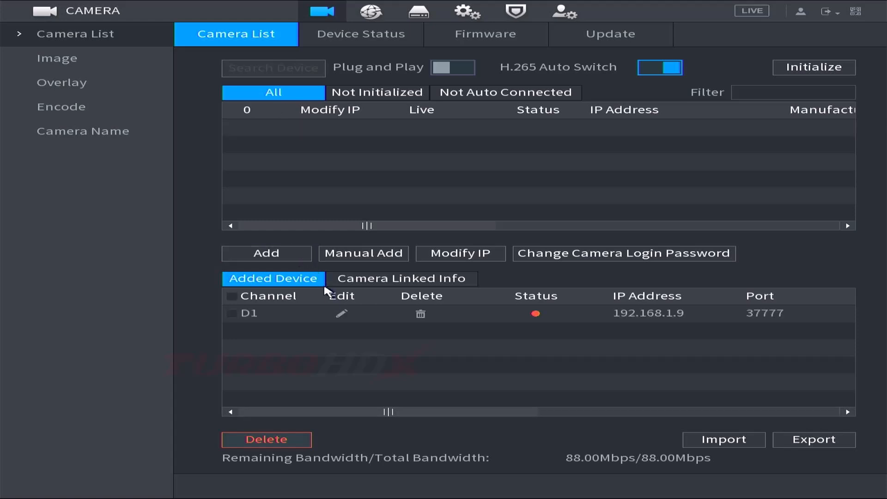
click(341, 314)
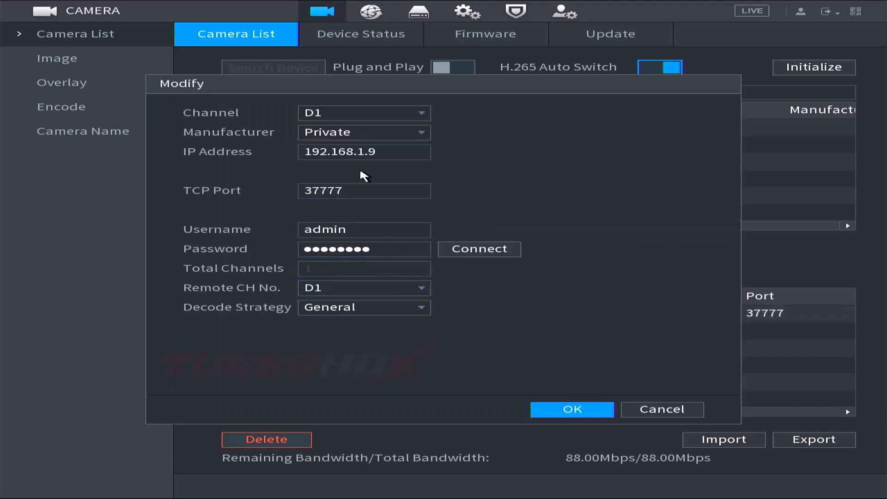
Step: Set D1's manufacturer to ONVIF, re-enter the password and save so D1 and D2 come online
click(363, 131)
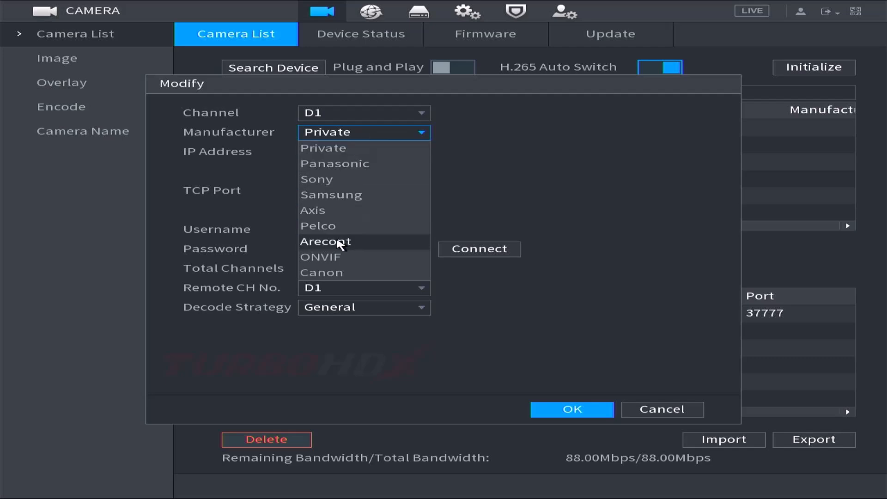
click(321, 256)
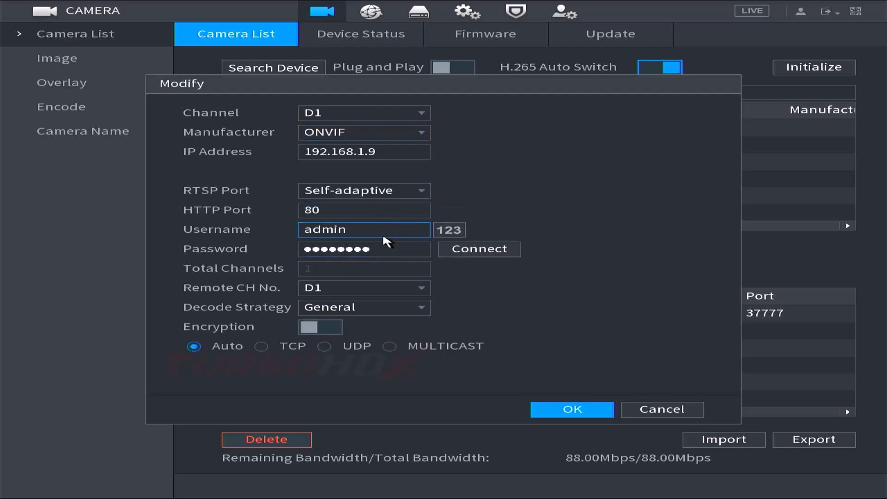
click(364, 249)
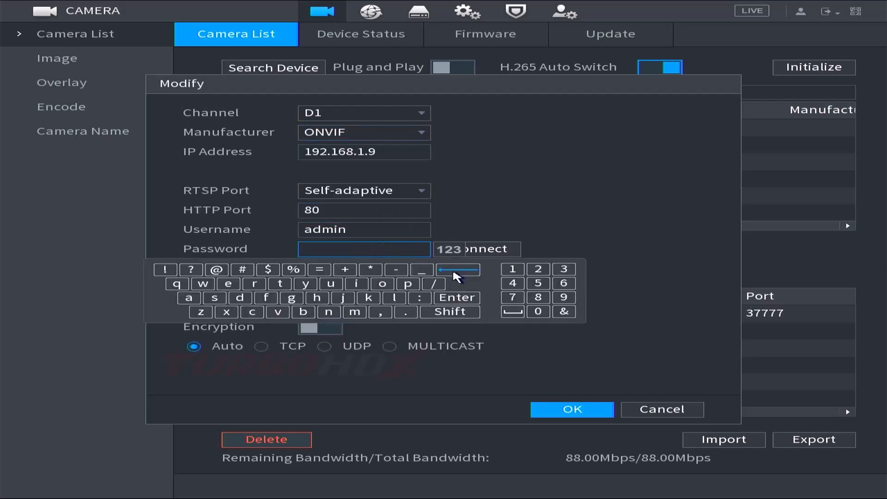
click(449, 249)
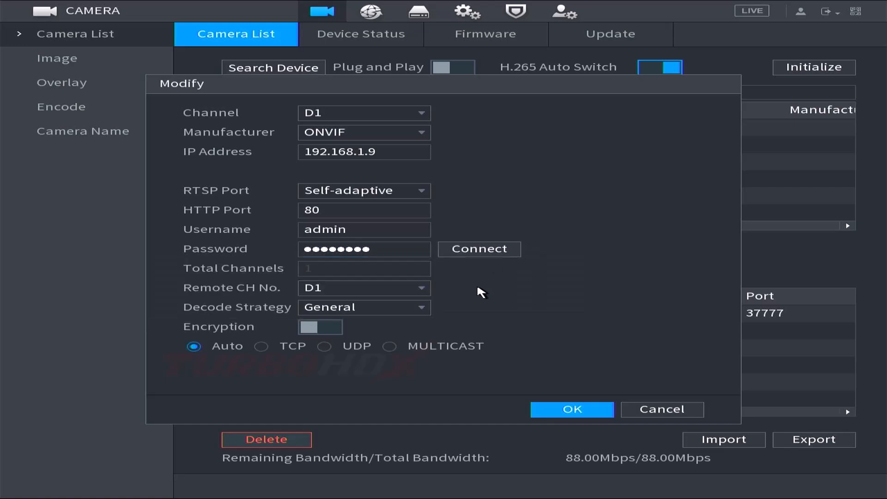
click(571, 409)
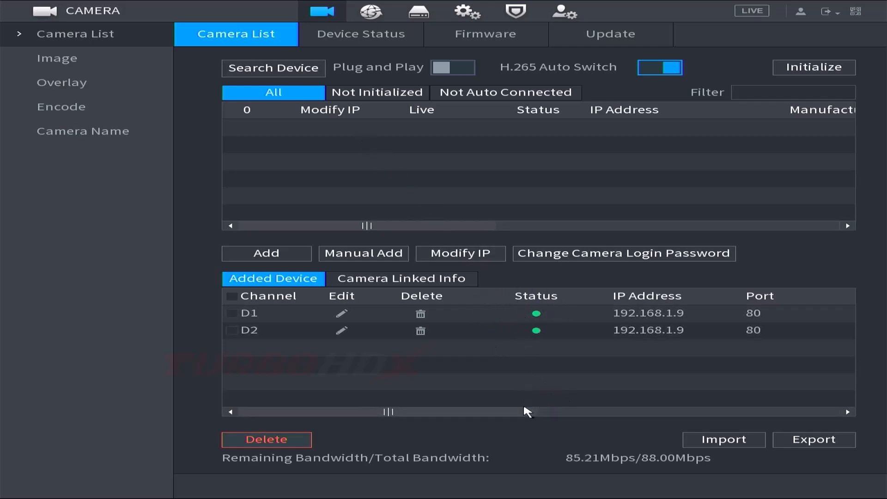
Step: From Configtool's Modify IP list, launch the NVR's web page at 192.168.1.200
scroll(right, 3)
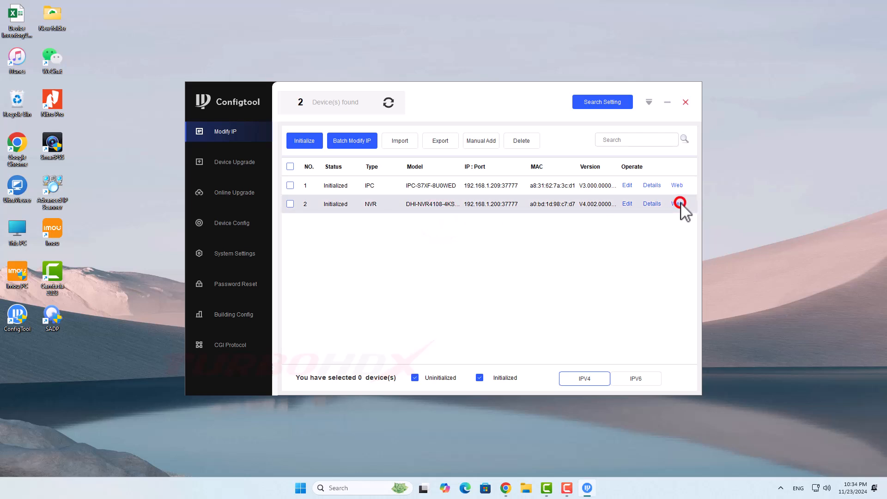
click(677, 204)
text(a)
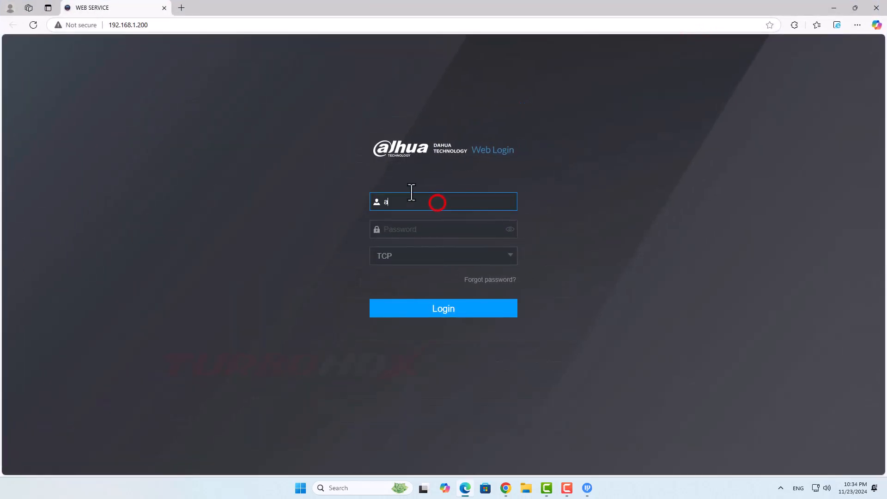
Step: Log in as admin, dismiss the password and No Disk prompts, and go to Setting > Camera
click(443, 229)
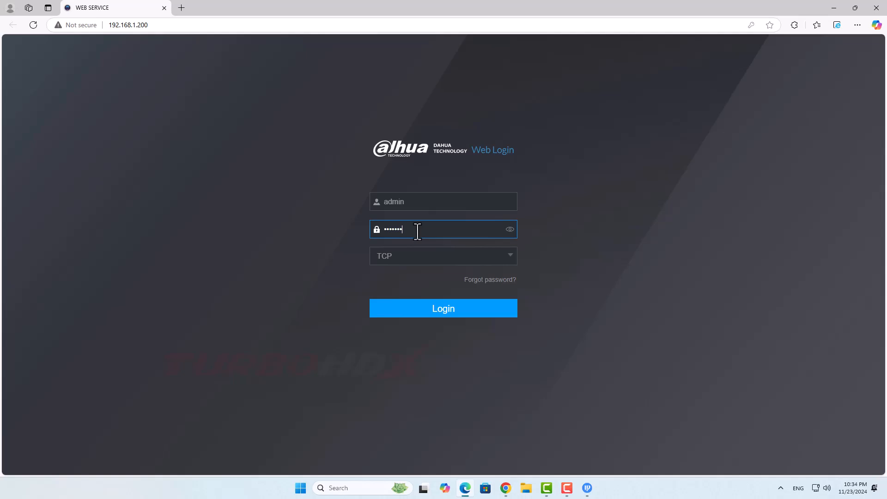
click(443, 308)
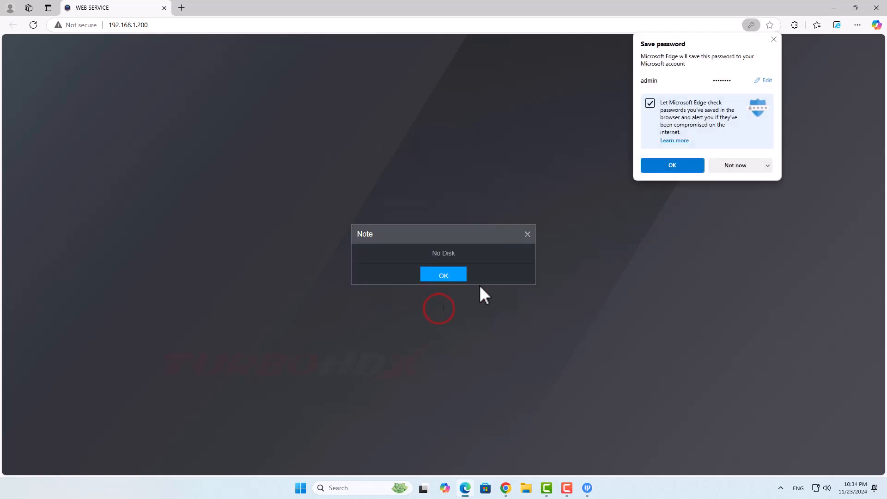
click(672, 166)
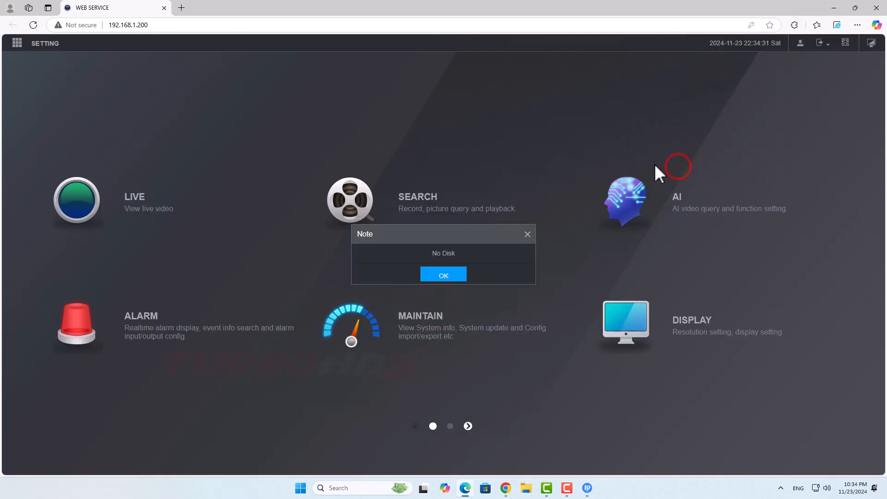
click(443, 274)
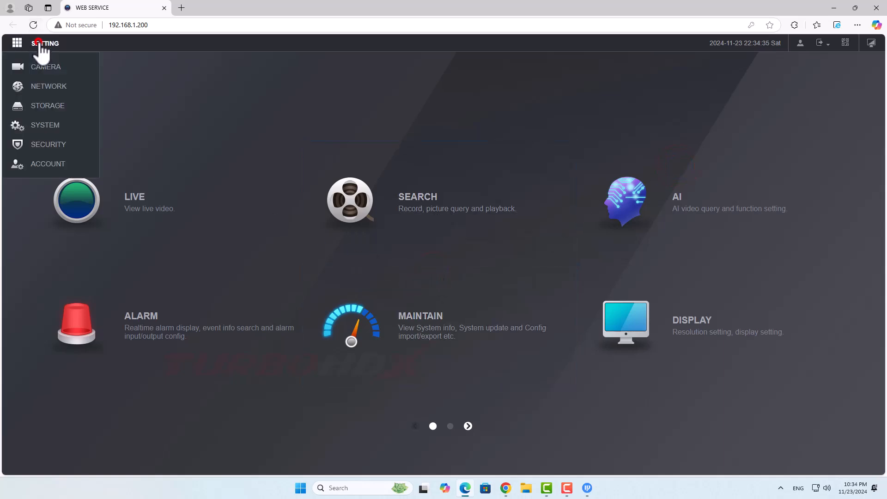
click(45, 67)
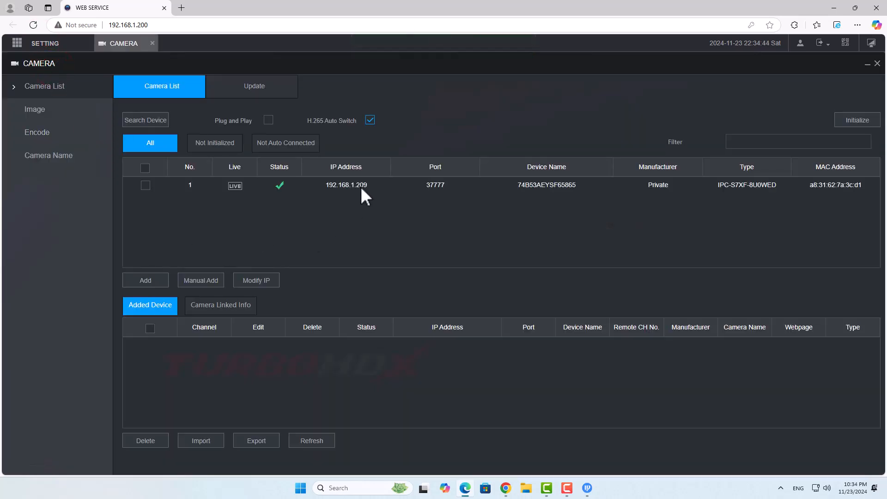
mouse_move(396, 203)
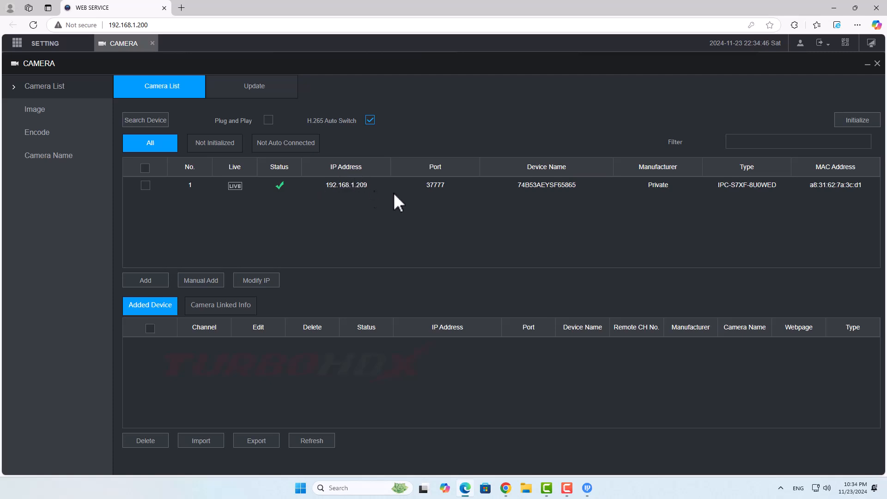
Step: Add the discovered 192.168.1.209 camera as channel 1 and bring up its Modify dialog
click(146, 185)
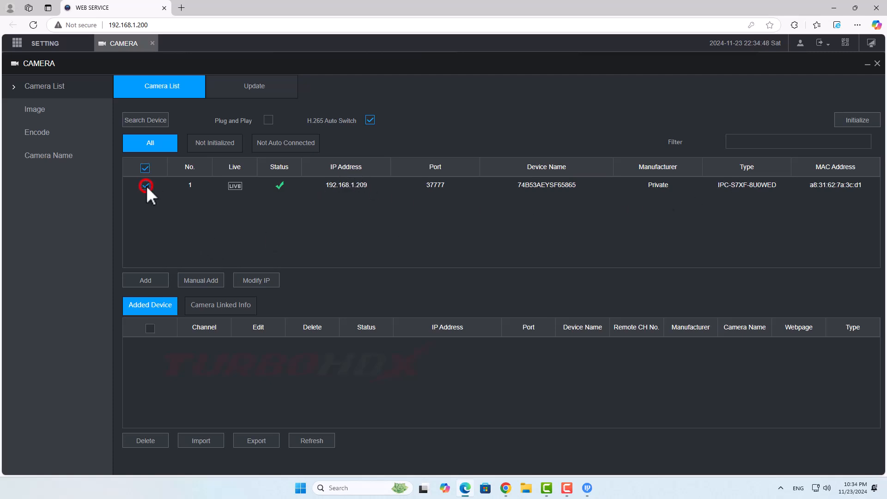
mouse_move(145, 283)
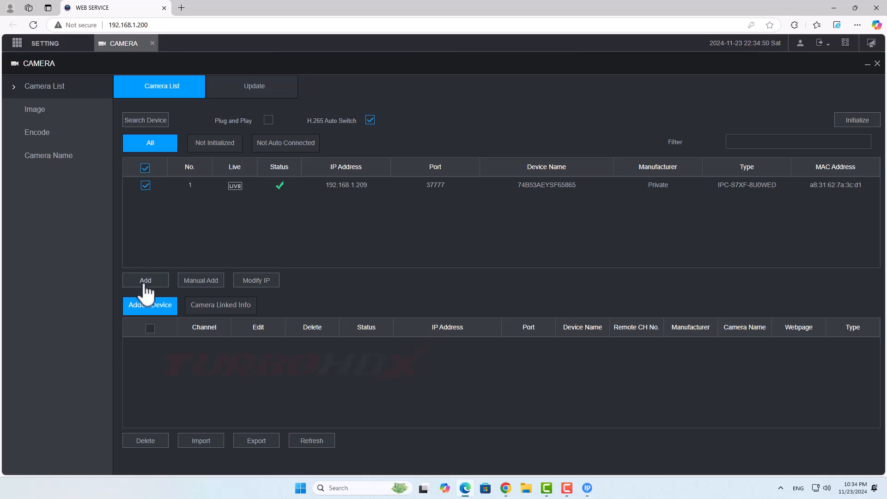
click(145, 280)
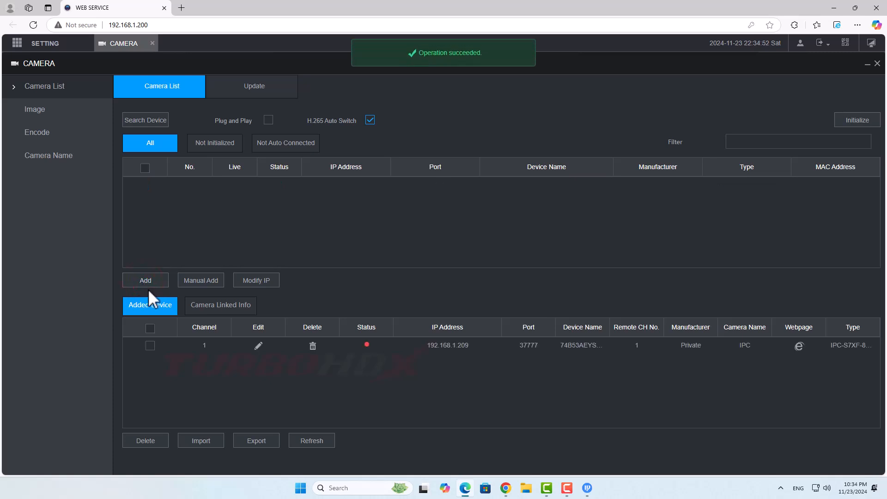
click(258, 345)
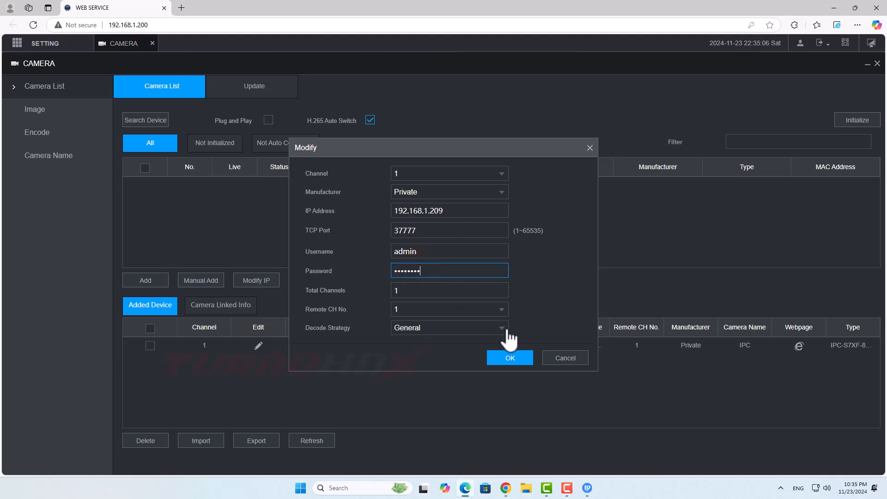
Step: Save channel 1's login, refresh so channels 1 and 2 show online, then leave for Live view
click(509, 357)
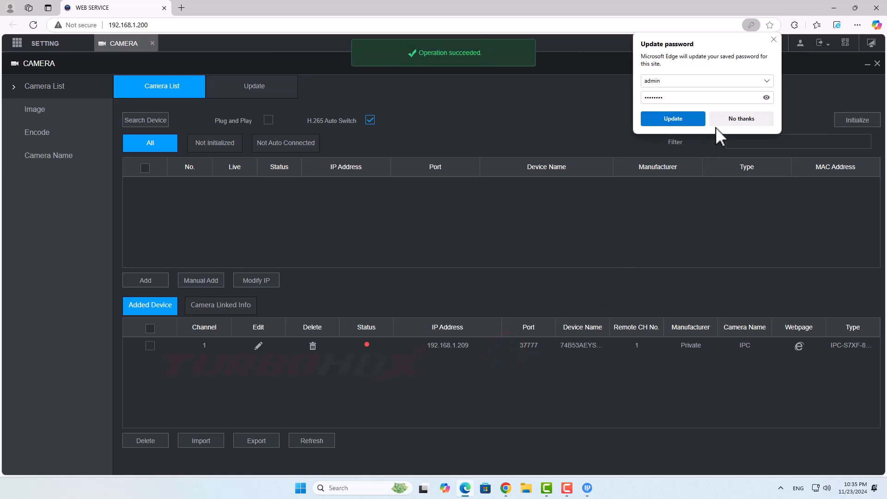
click(741, 118)
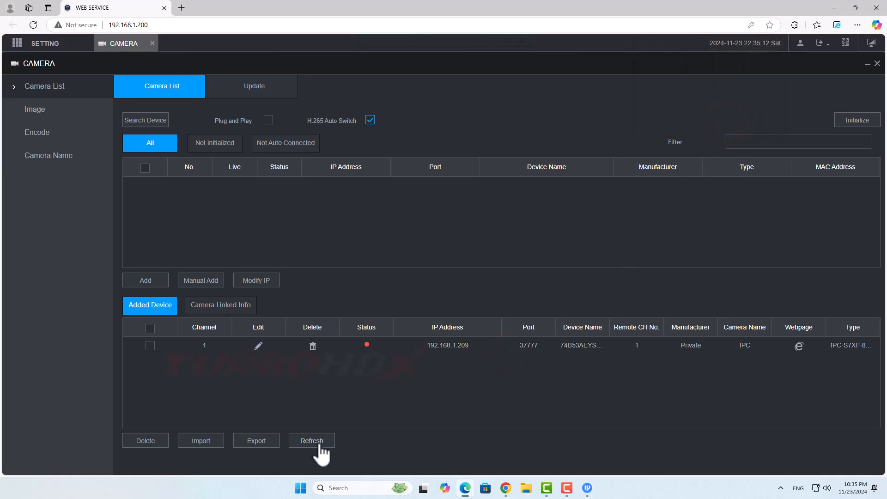
click(311, 440)
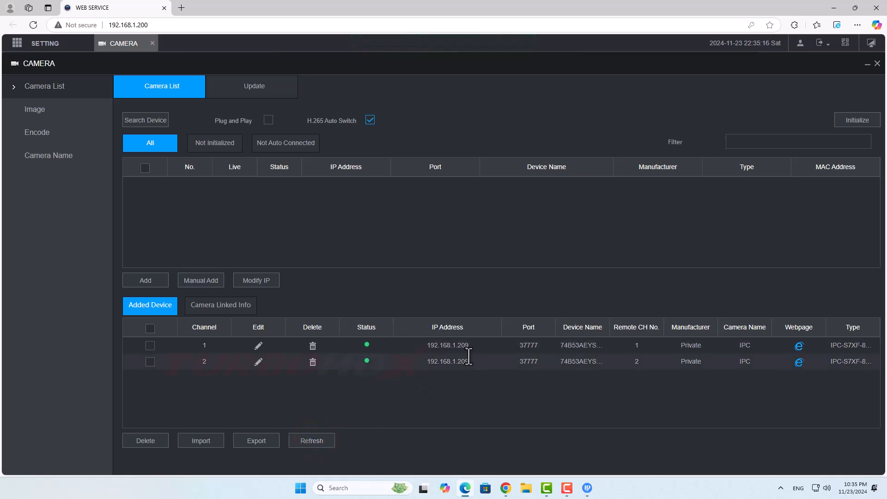
click(635, 345)
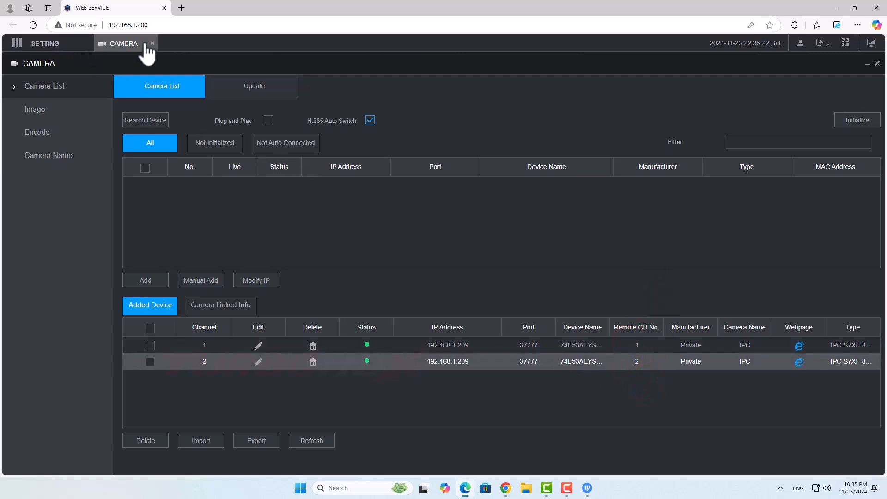
click(152, 43)
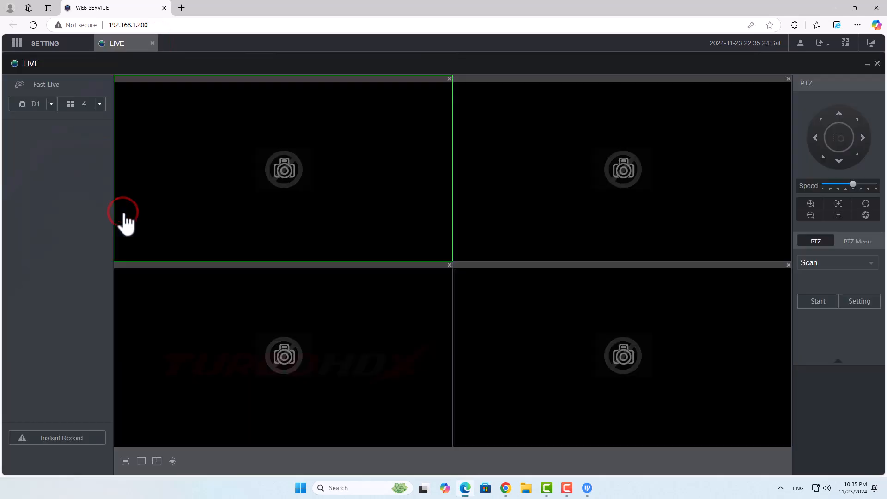